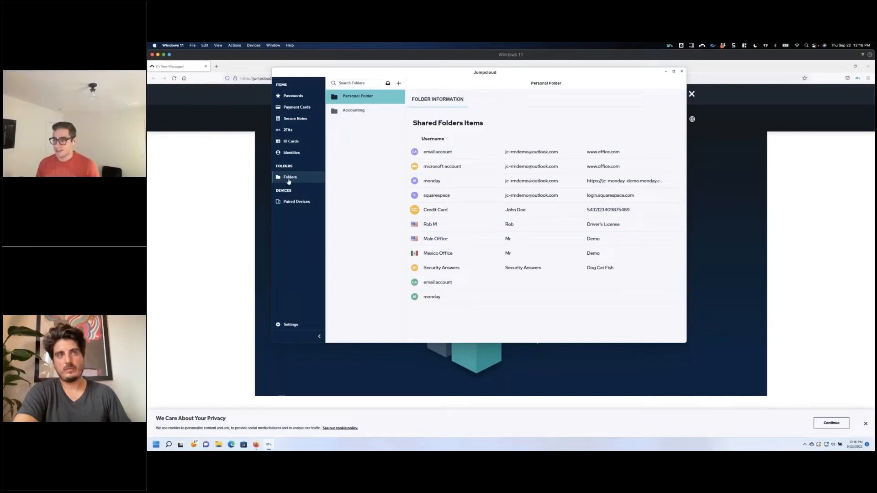
mouse_move(454, 210)
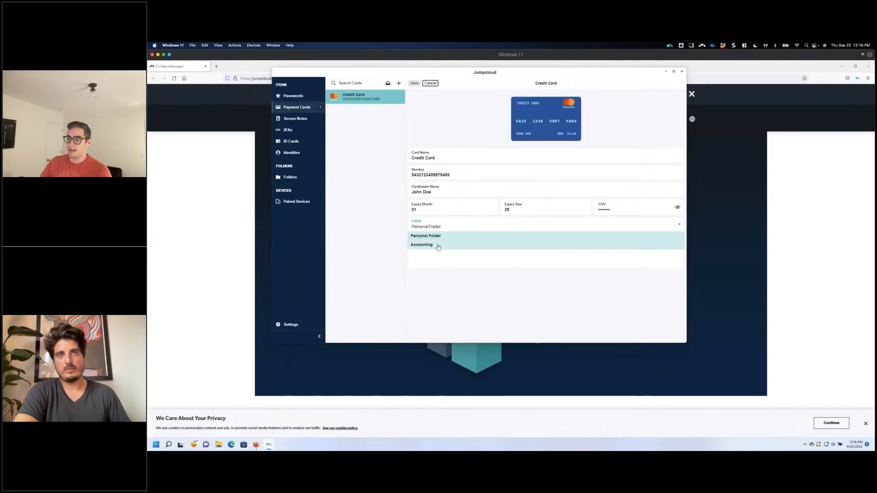
Assign the Credit Card entry to the Accounting folder and save it
left_click(421, 245)
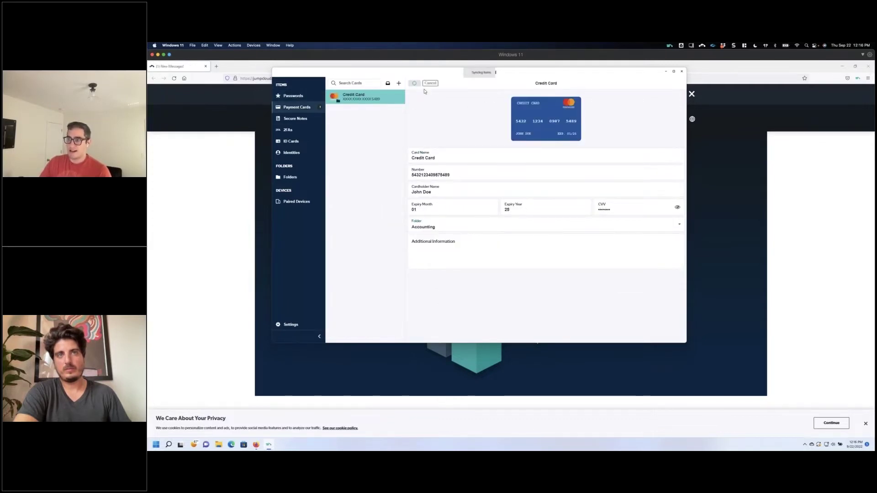
left_click(430, 83)
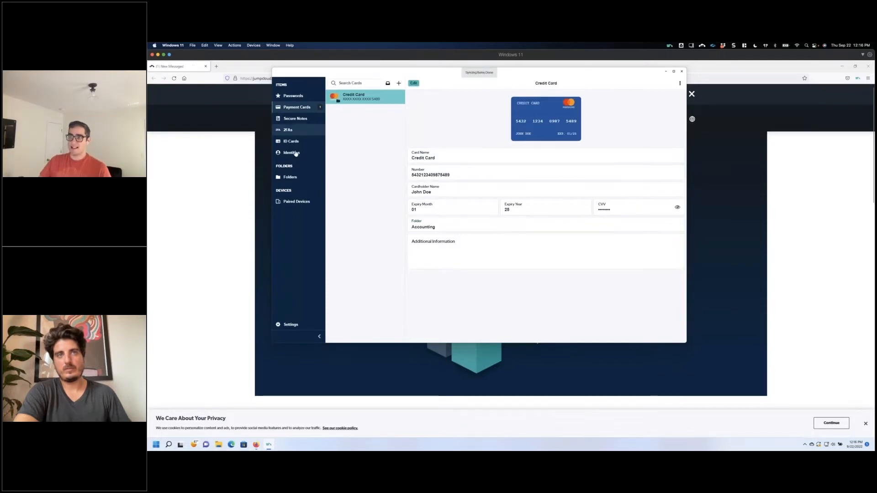
Show the Accounting shared folder, now listing the Credit Card among its items
left_click(290, 176)
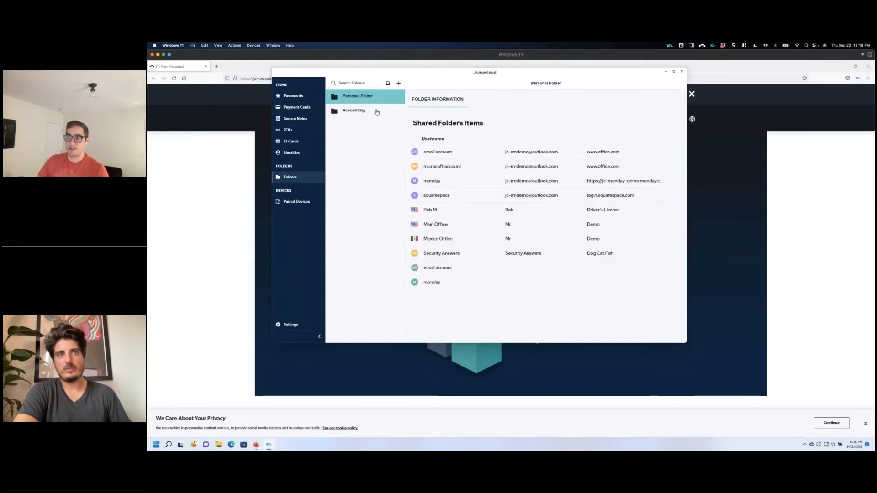
left_click(353, 110)
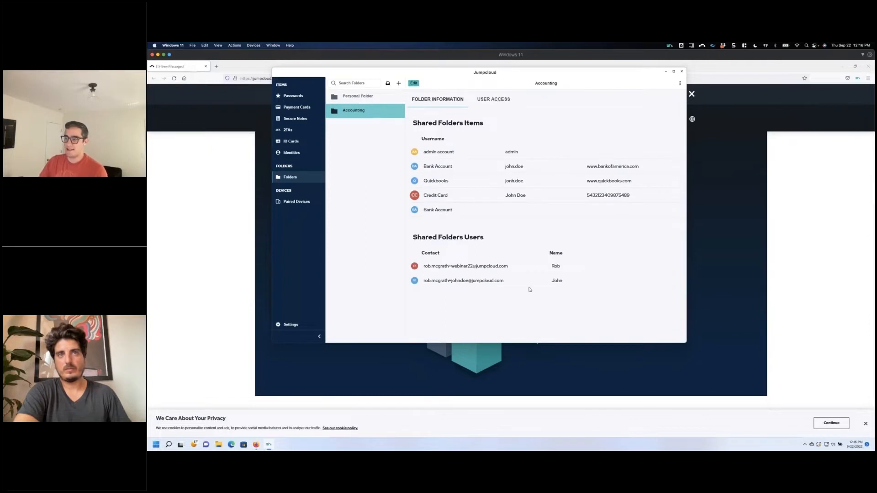
mouse_move(455, 285)
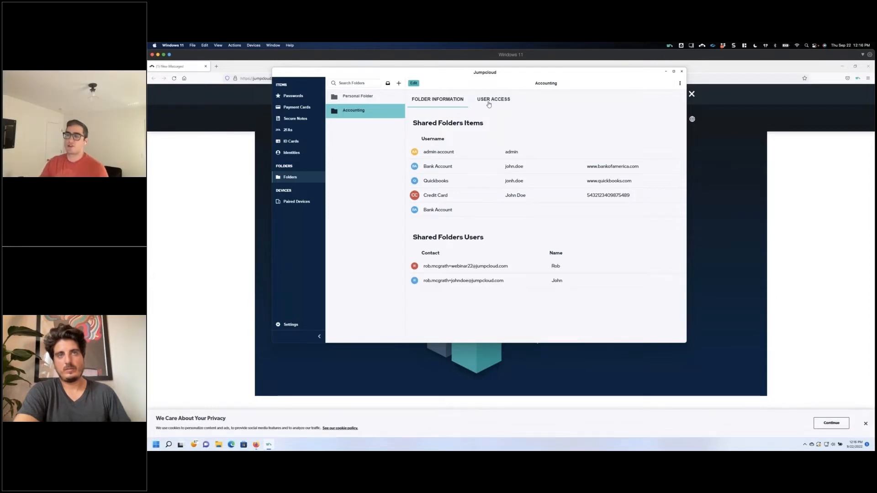
Set the second shared user's access on the Accounting folder to Folder Member
left_click(493, 98)
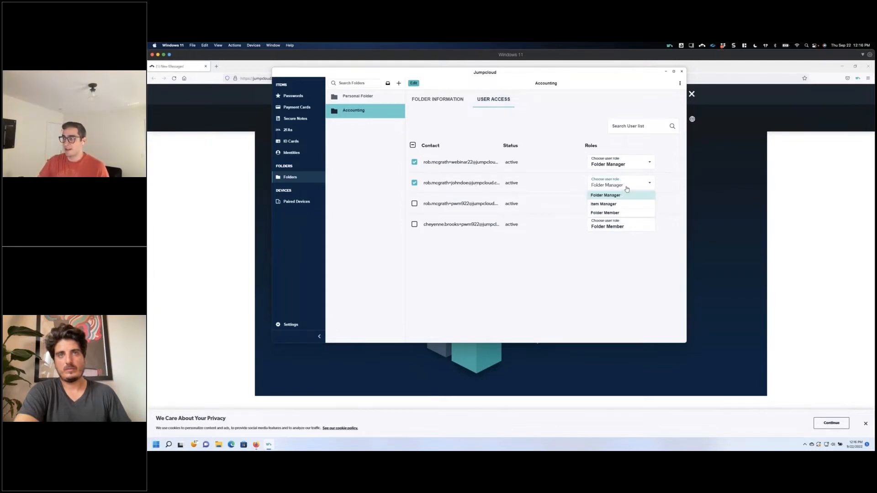
mouse_move(603, 203)
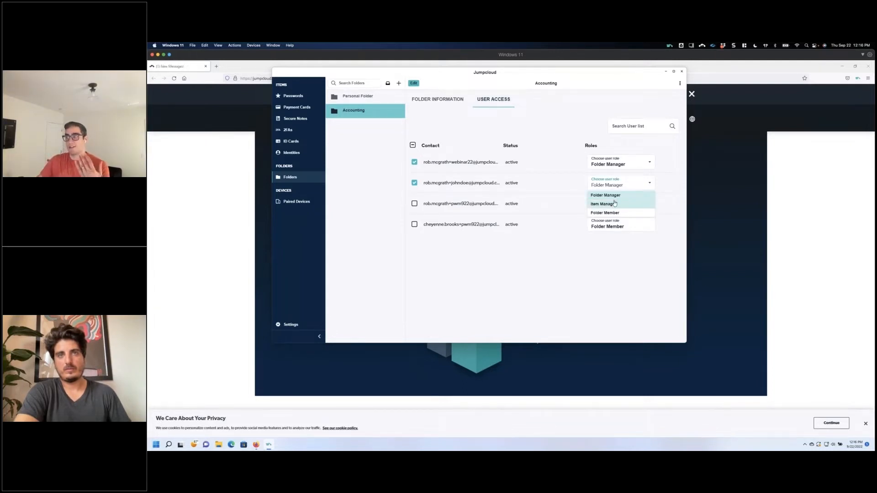
mouse_move(606, 196)
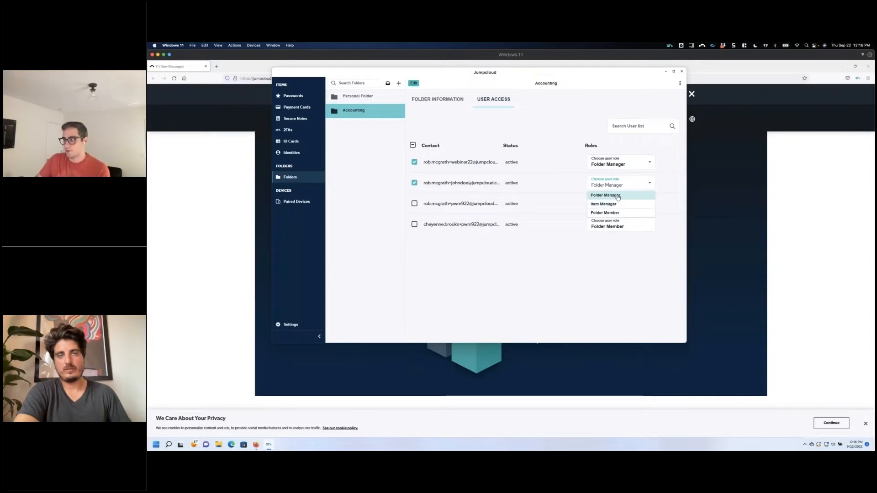
mouse_move(620, 204)
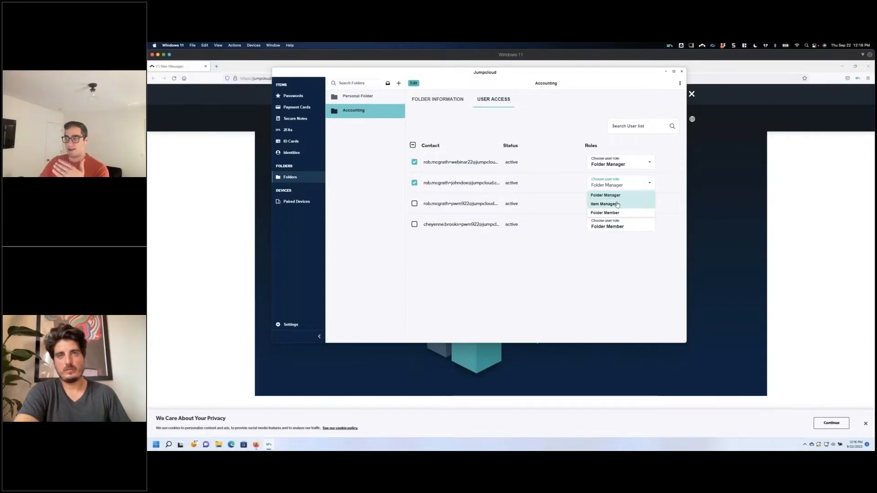
left_click(605, 213)
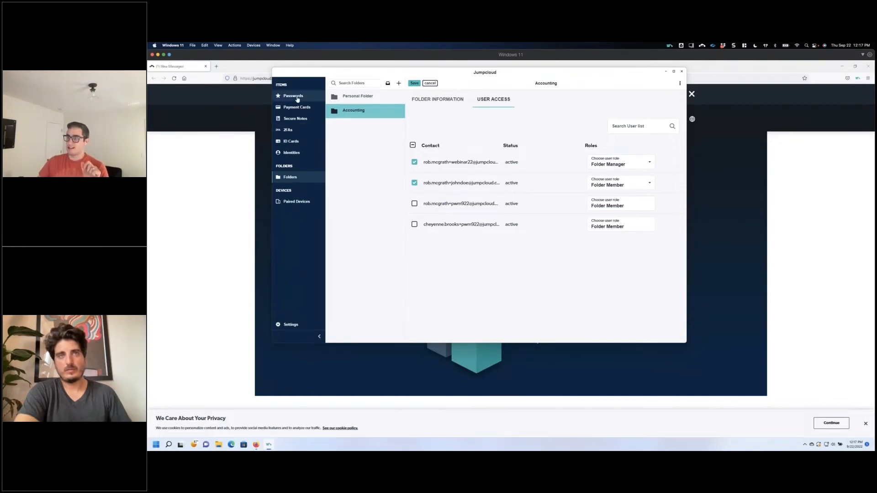
Show the saved passwords list with the admin account entry in Accounting
left_click(292, 96)
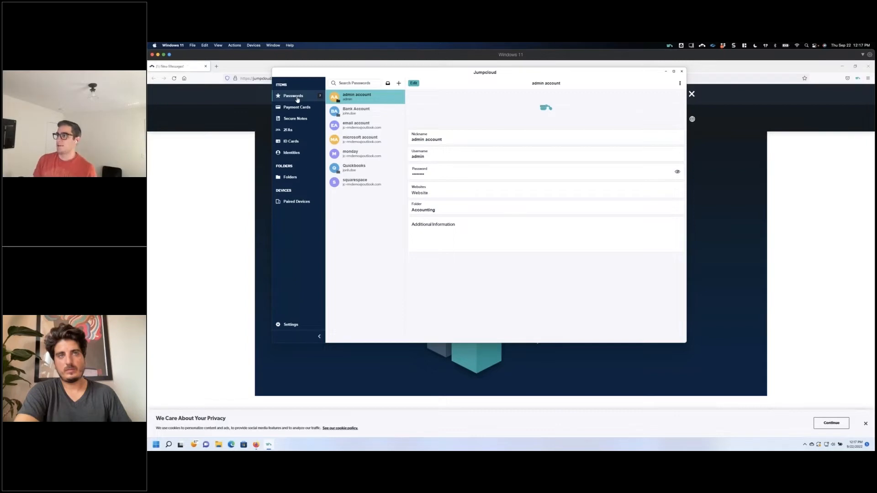
mouse_move(229, 166)
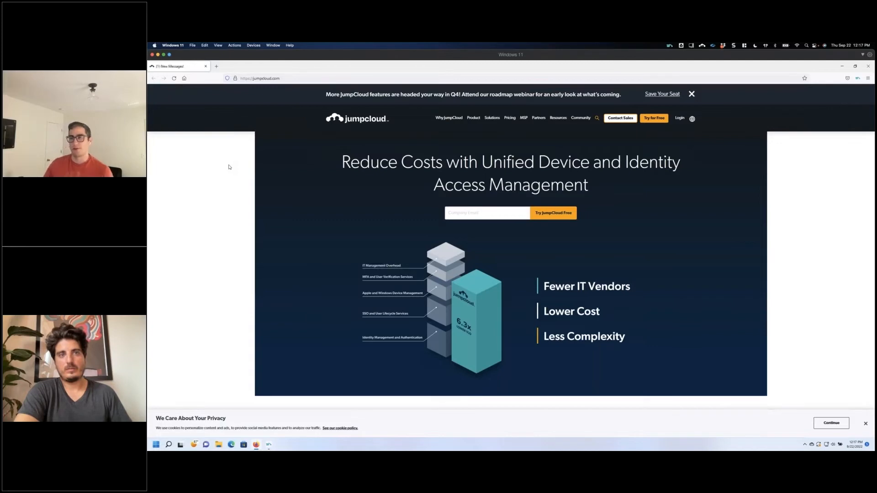
mouse_move(849, 84)
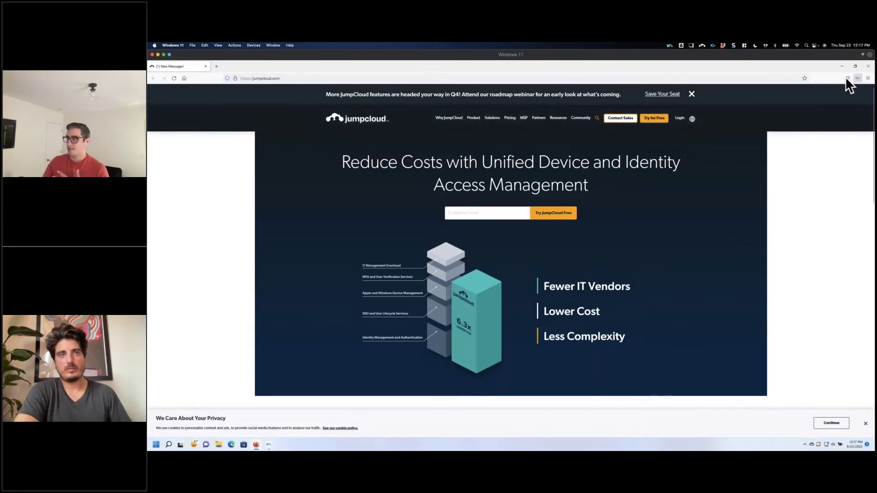
Launch the JumpCloud extension, filter by folder, and bring up the password generator
left_click(848, 79)
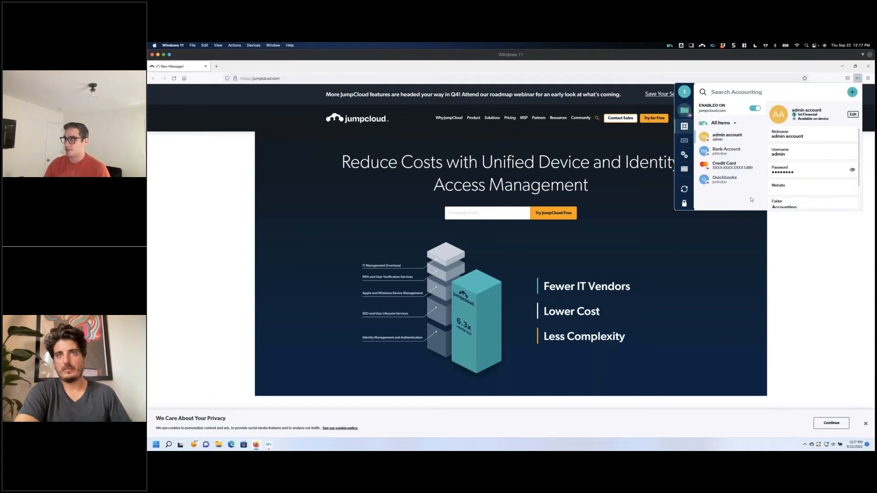
left_click(722, 122)
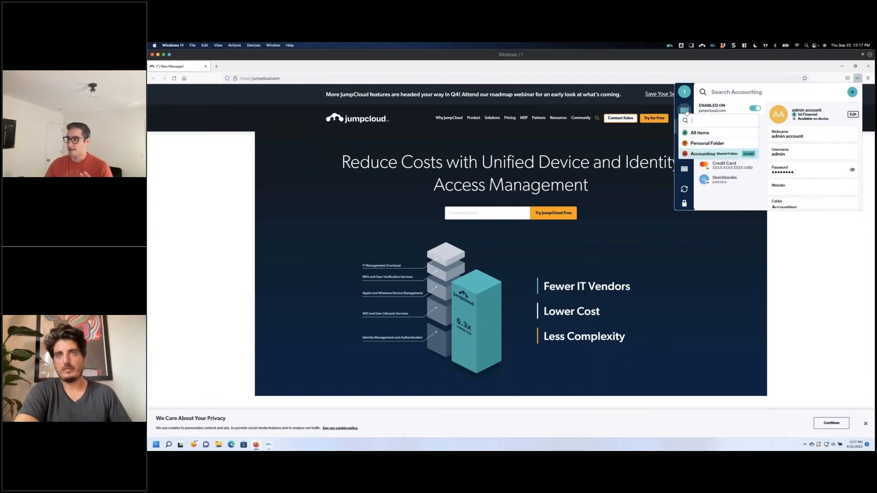
left_click(707, 144)
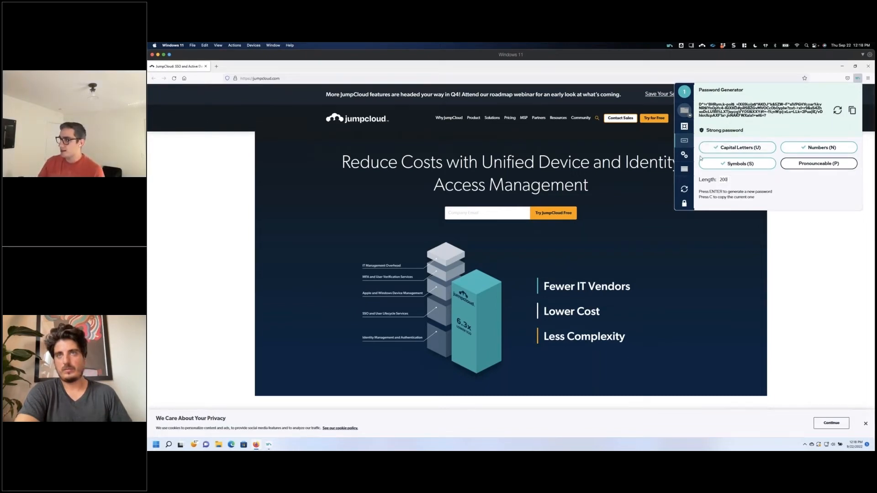
Show the extension's general preferences with default manager and unpair-on-exit enabled
left_click(685, 155)
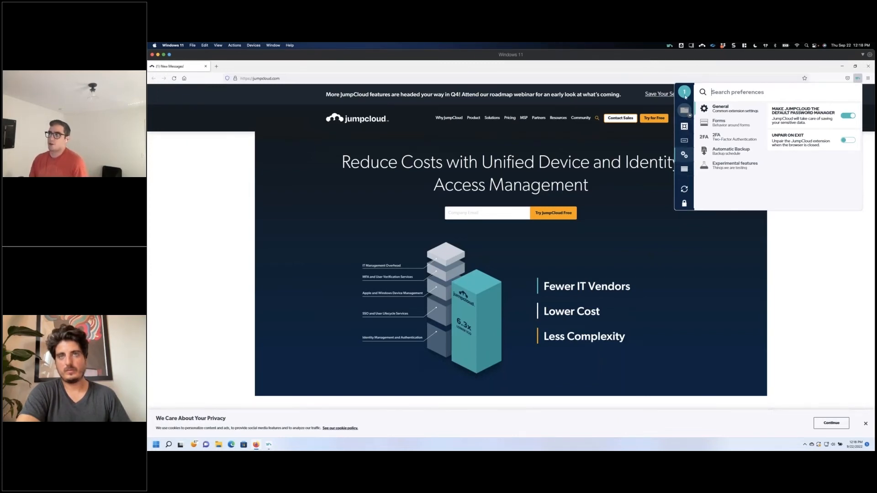
Return to the extension's full list of saved items
left_click(684, 110)
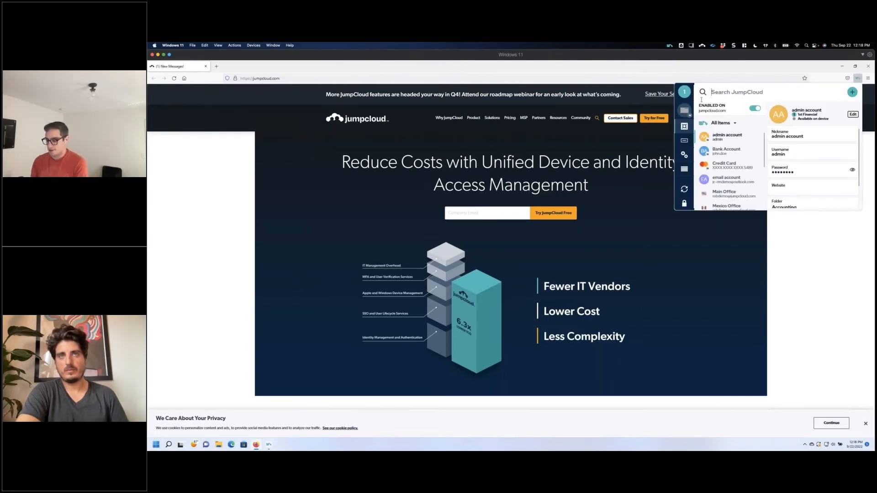
Search 'sq', launch the squarespace entry and log in with its autofilled credentials
type("sq")
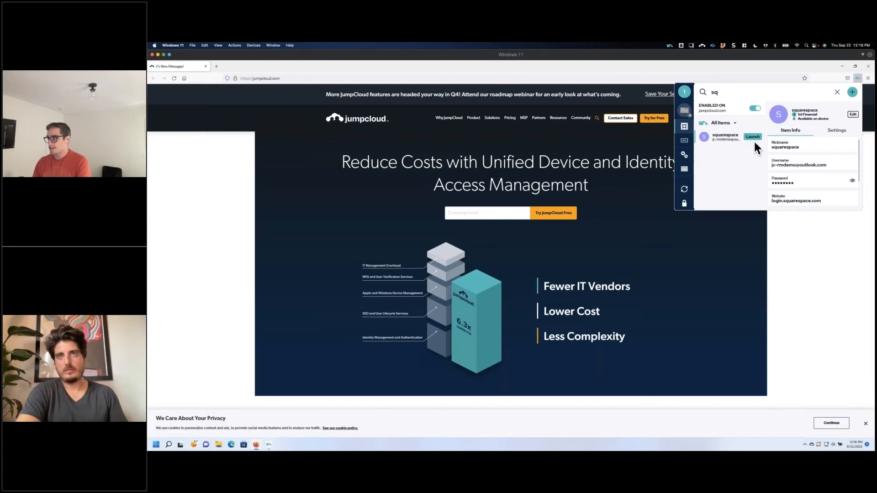
mouse_move(758, 140)
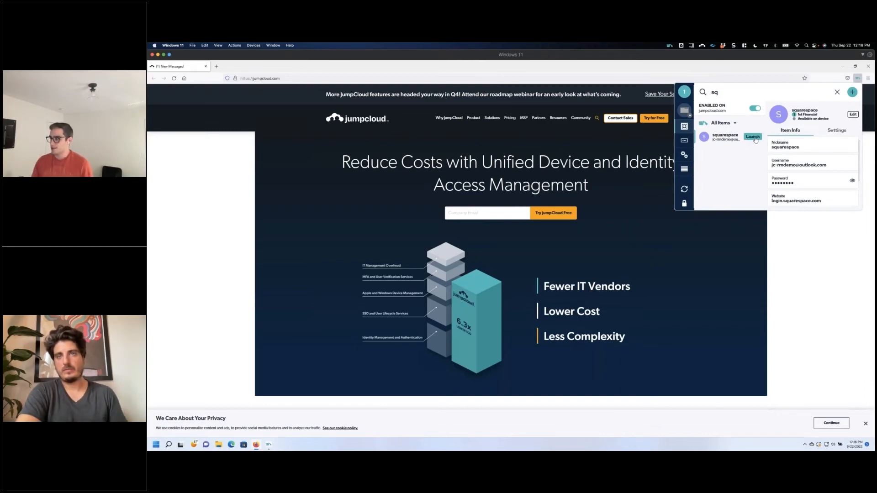
left_click(751, 137)
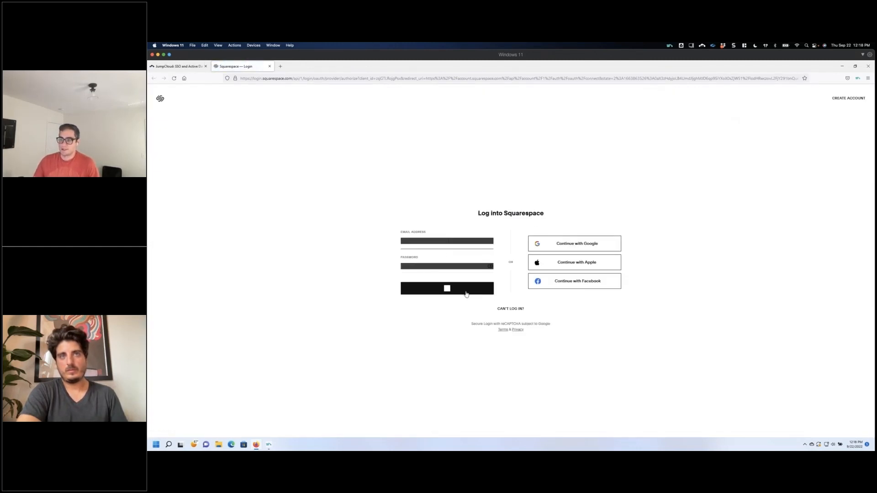
left_click(447, 288)
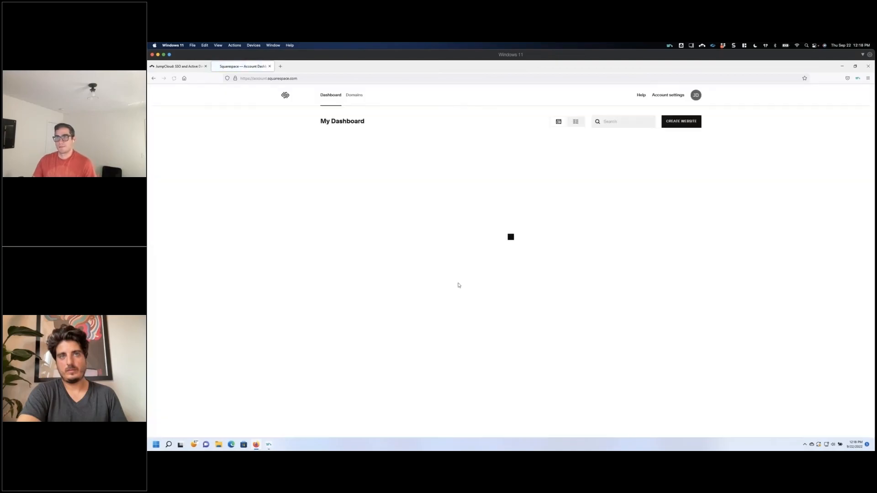